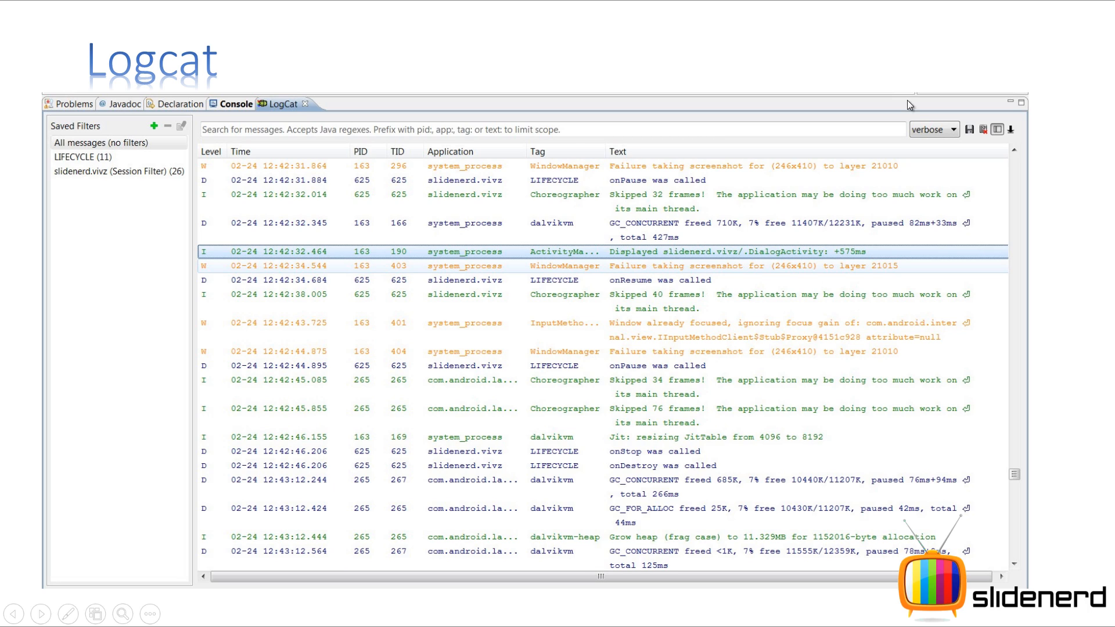
mouse_move(633, 329)
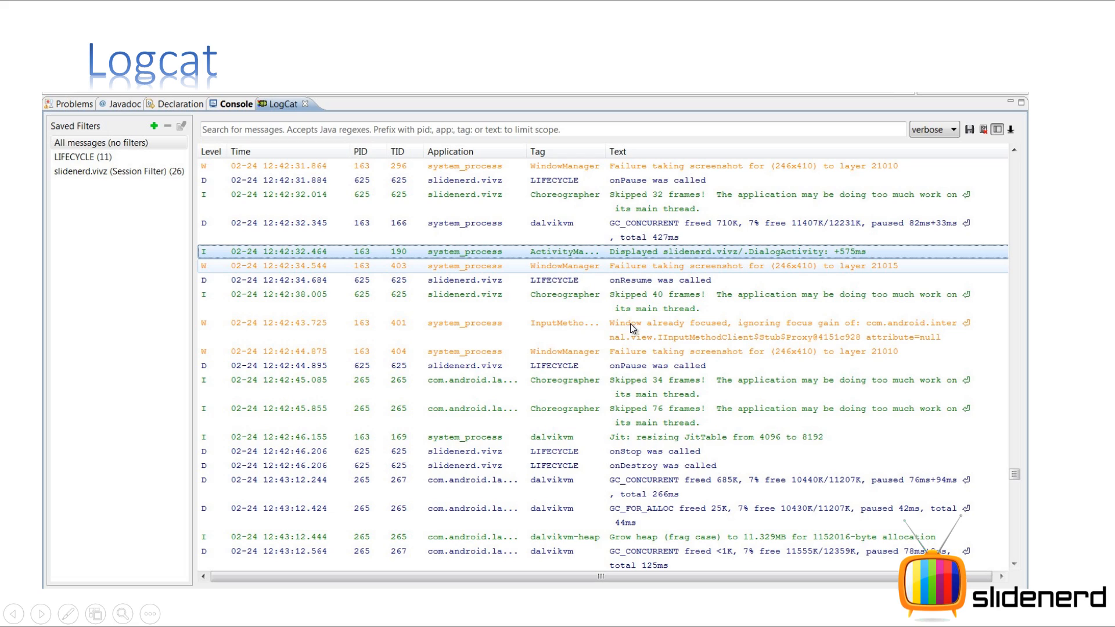
mouse_move(647, 395)
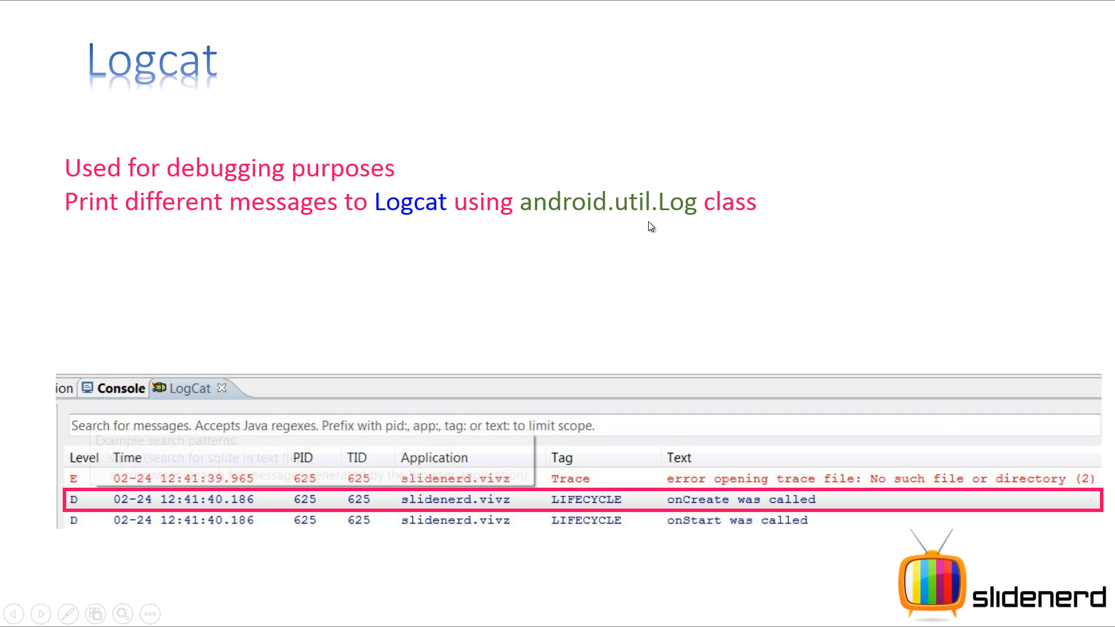
mouse_move(676, 229)
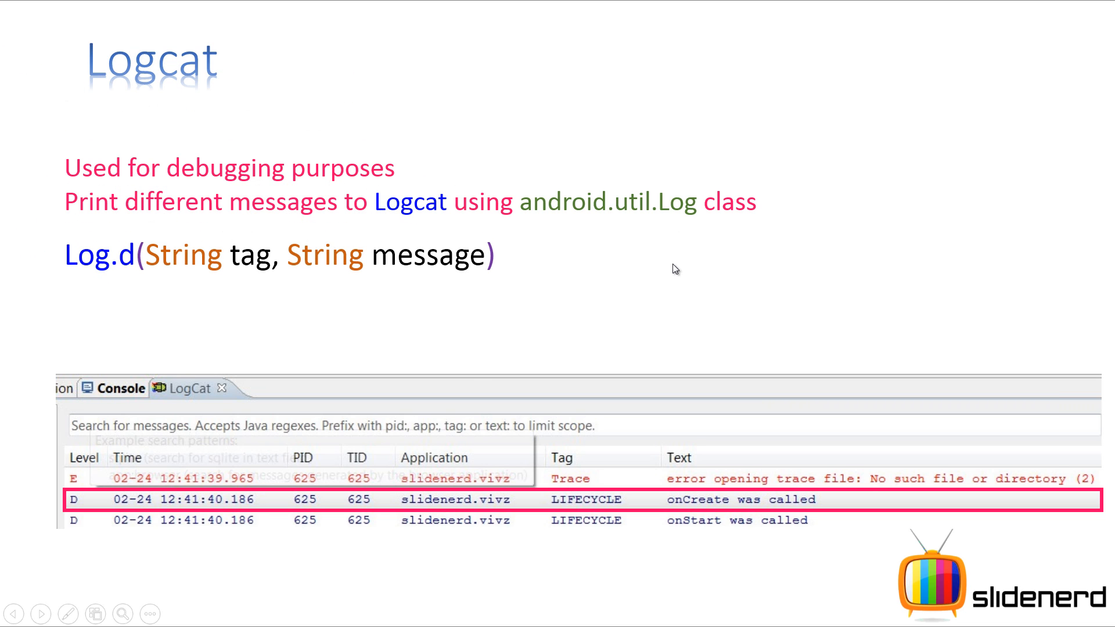
mouse_move(85, 235)
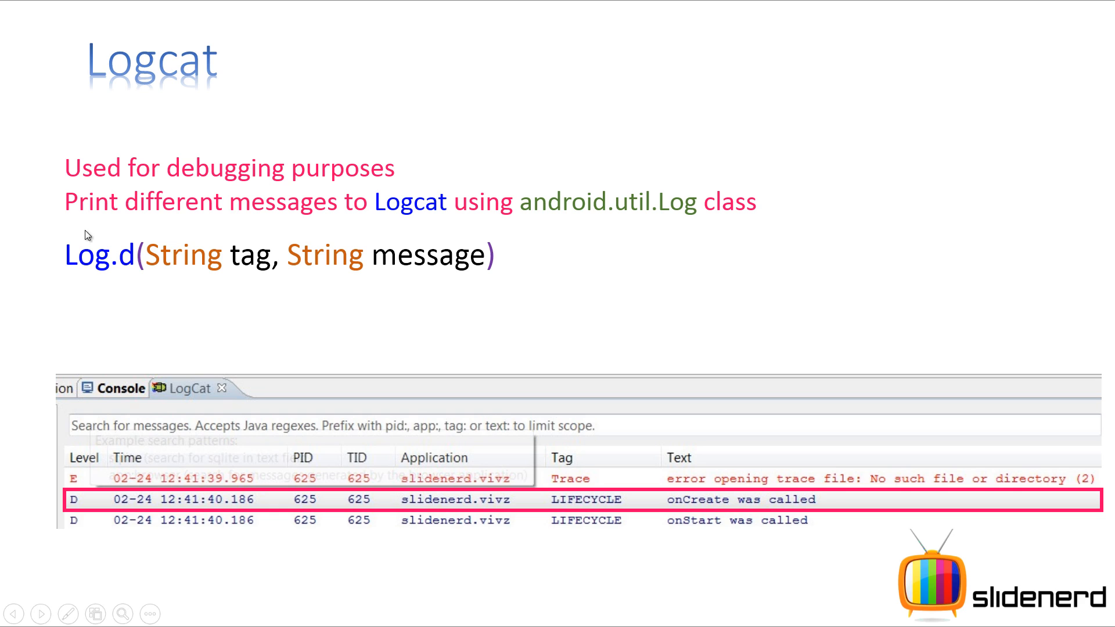
mouse_move(316, 278)
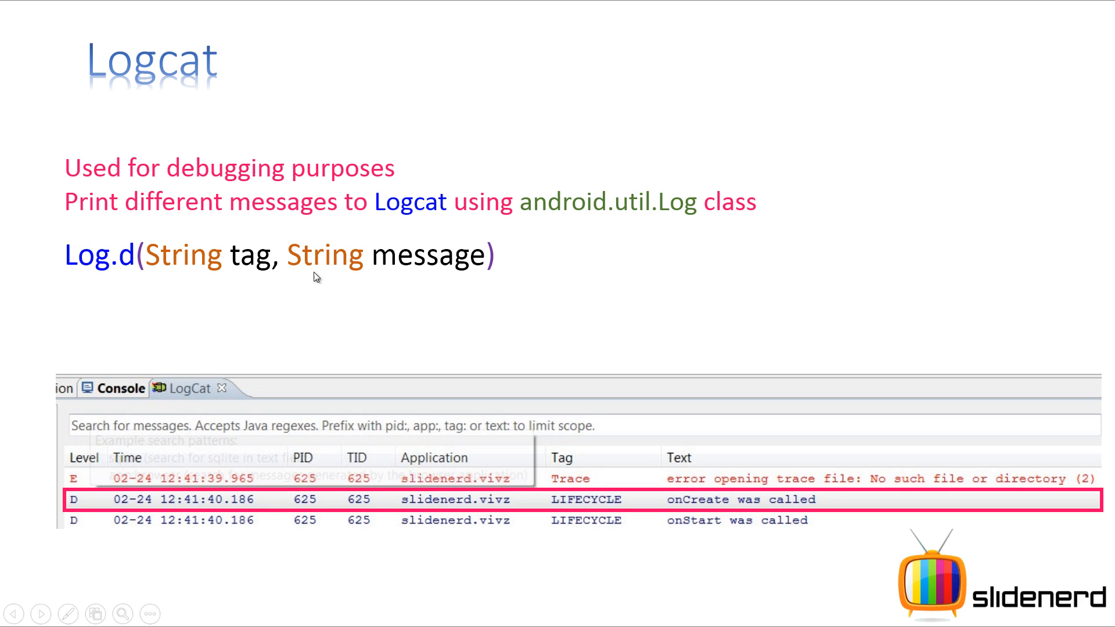
mouse_move(459, 277)
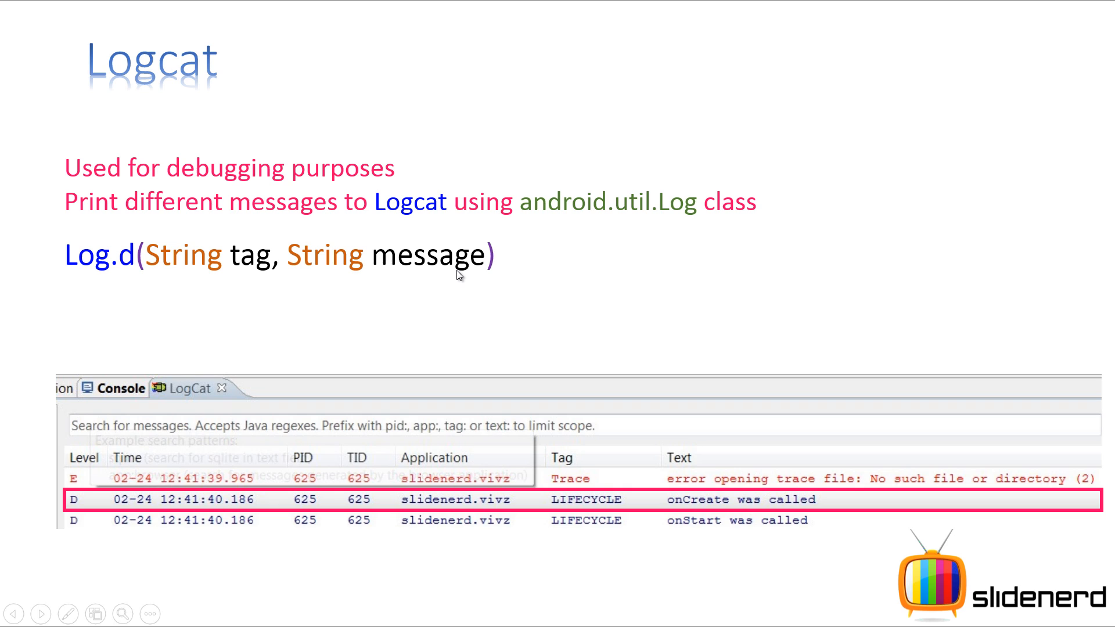
mouse_move(721, 562)
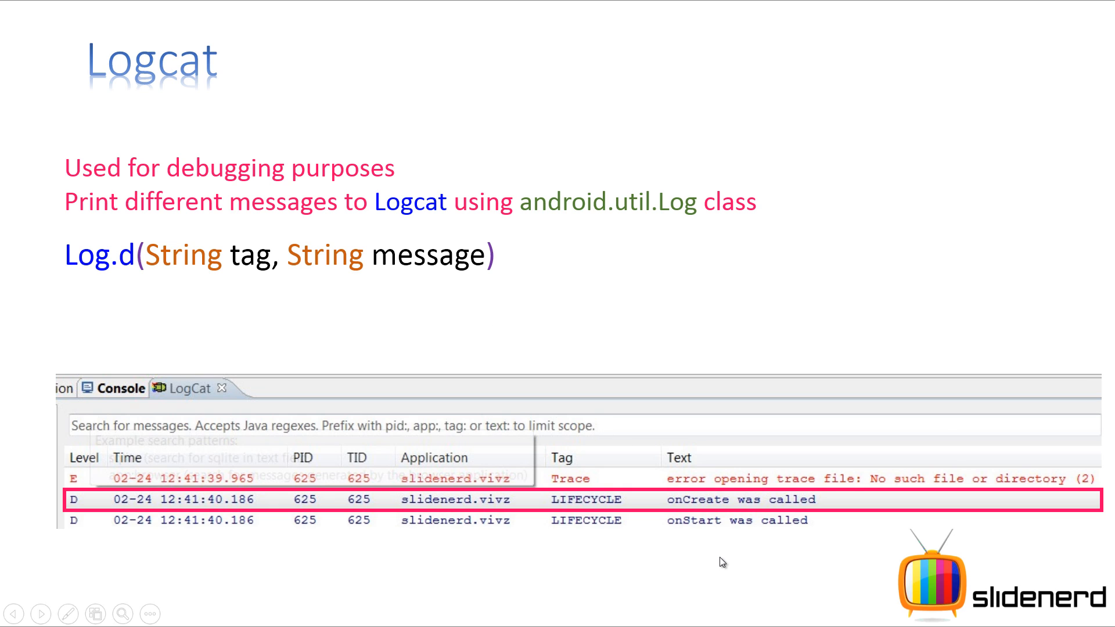
mouse_move(299, 278)
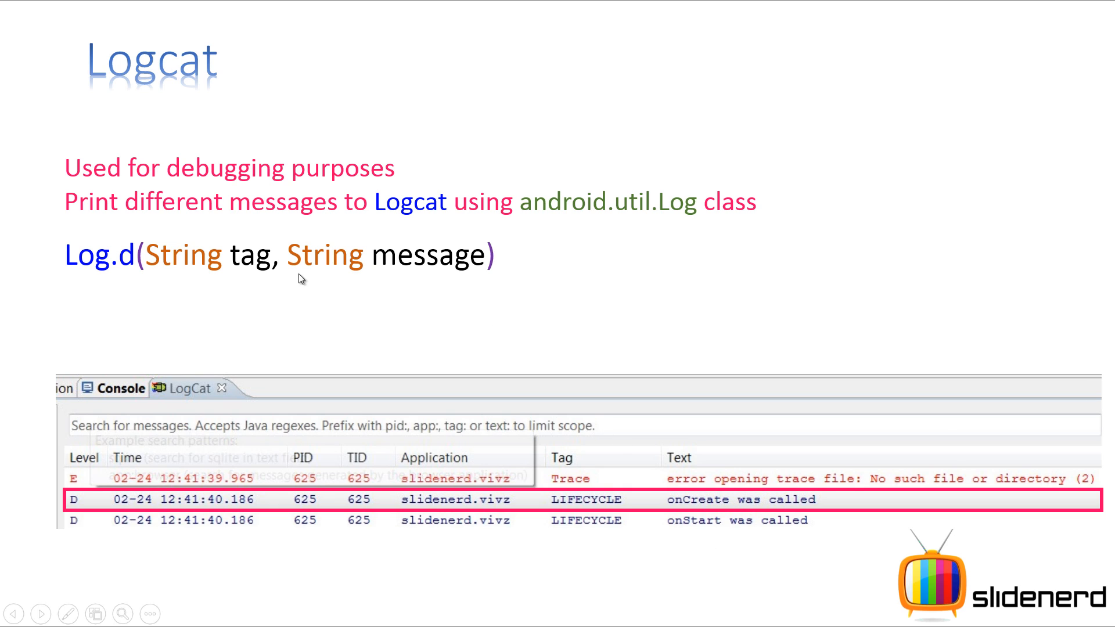
mouse_move(576, 506)
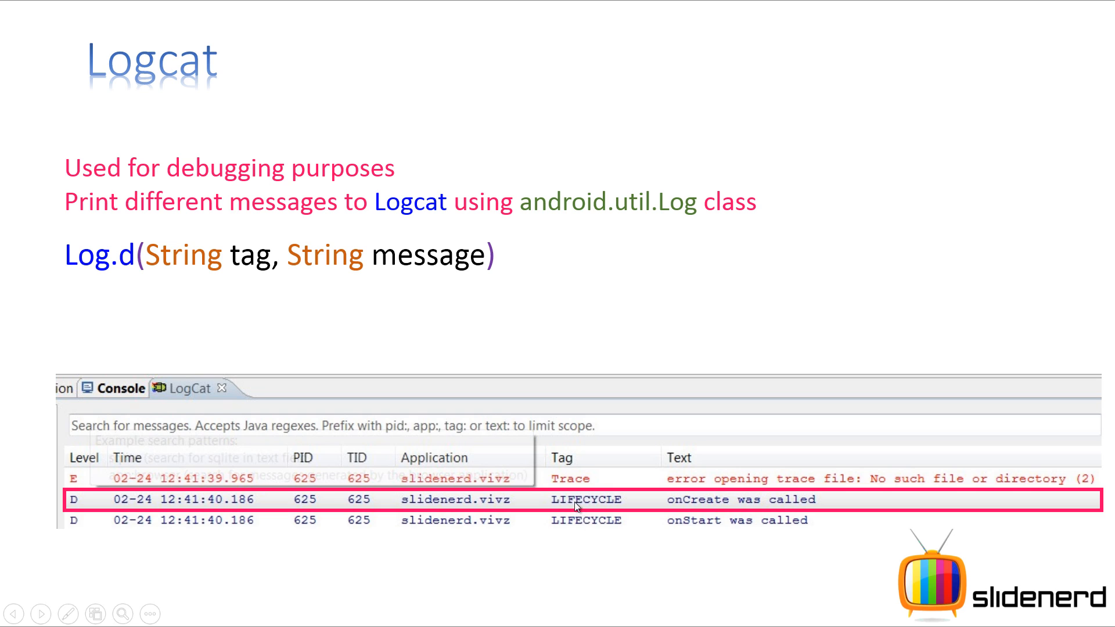
mouse_move(636, 470)
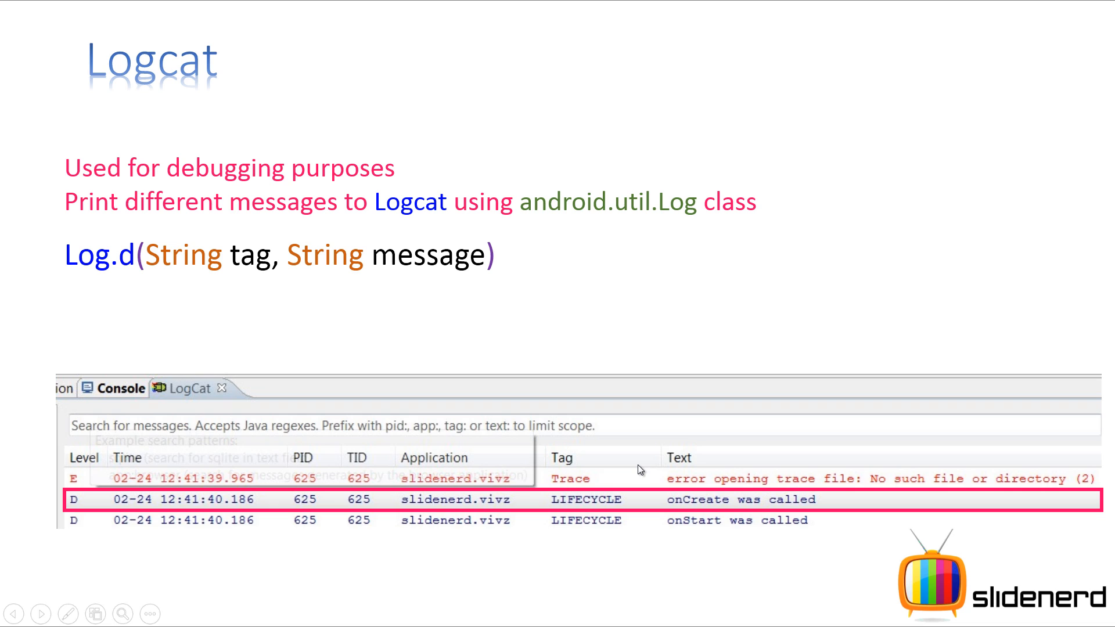
mouse_move(185, 268)
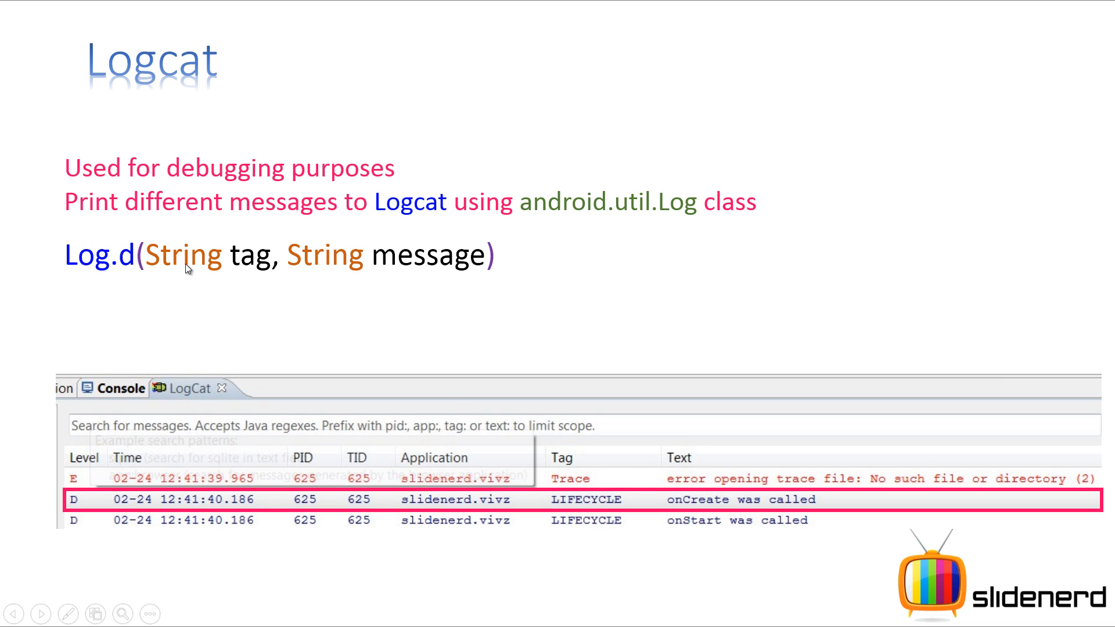
mouse_move(566, 463)
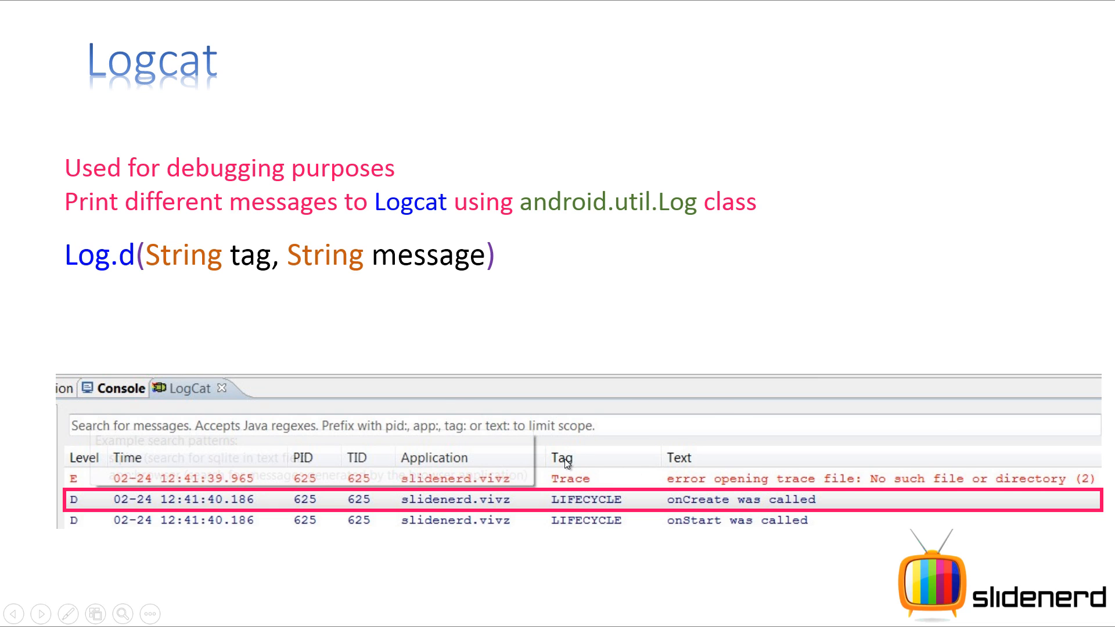
mouse_move(714, 496)
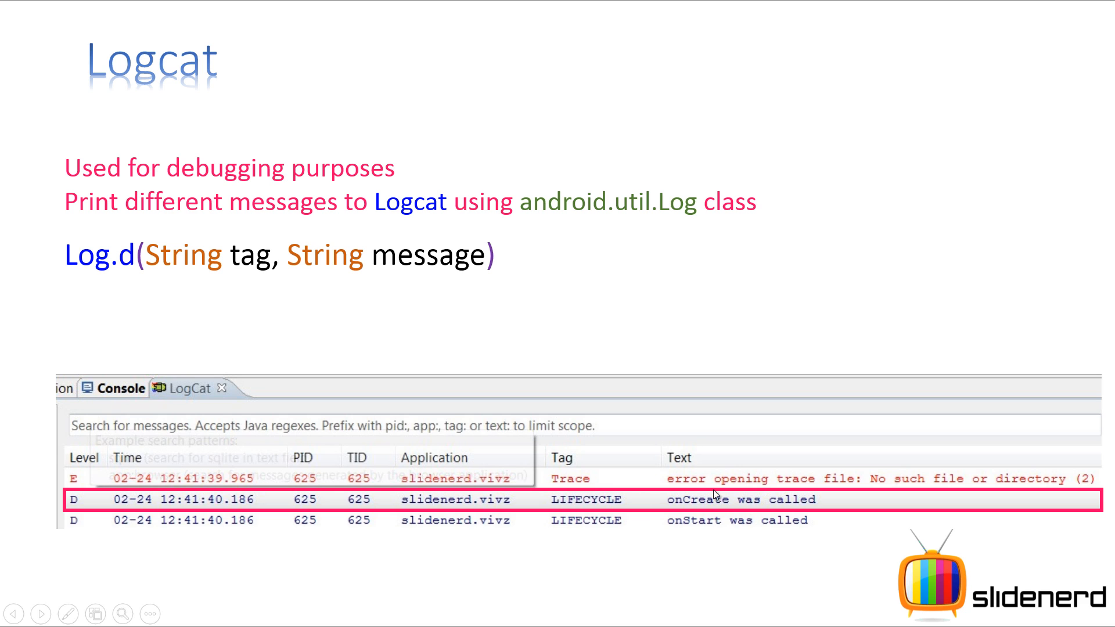
mouse_move(347, 381)
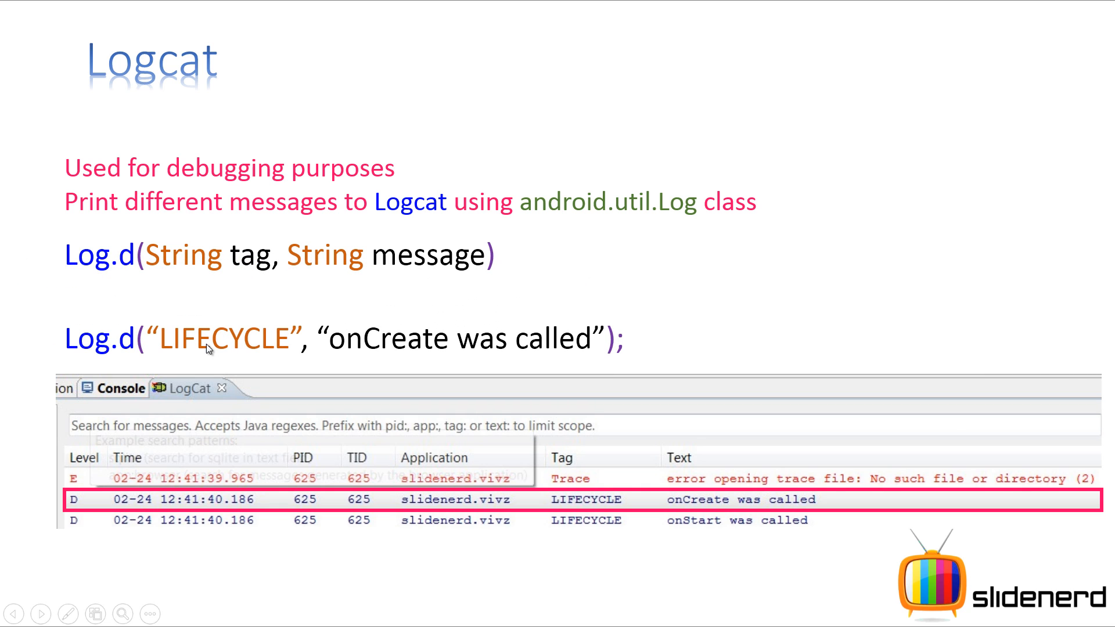
mouse_move(719, 499)
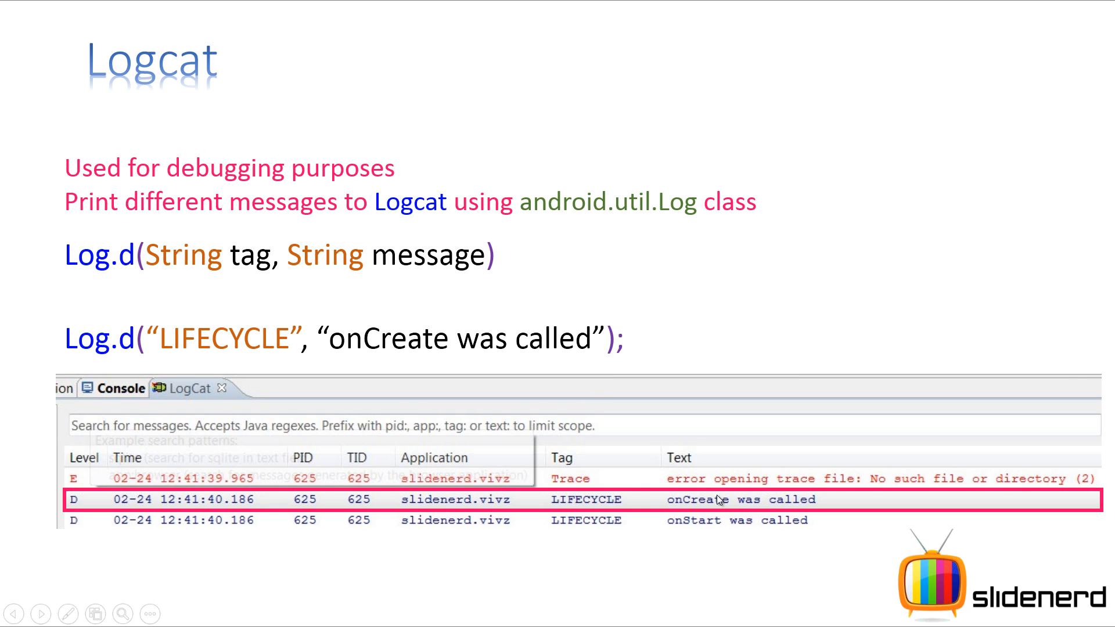
mouse_move(245, 480)
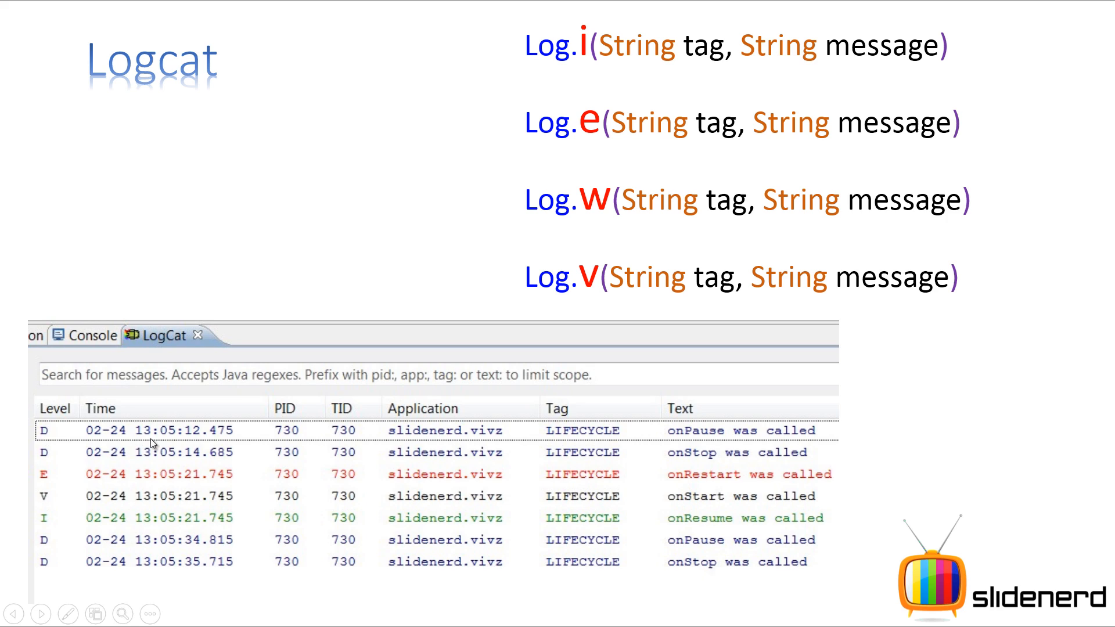
mouse_move(49, 438)
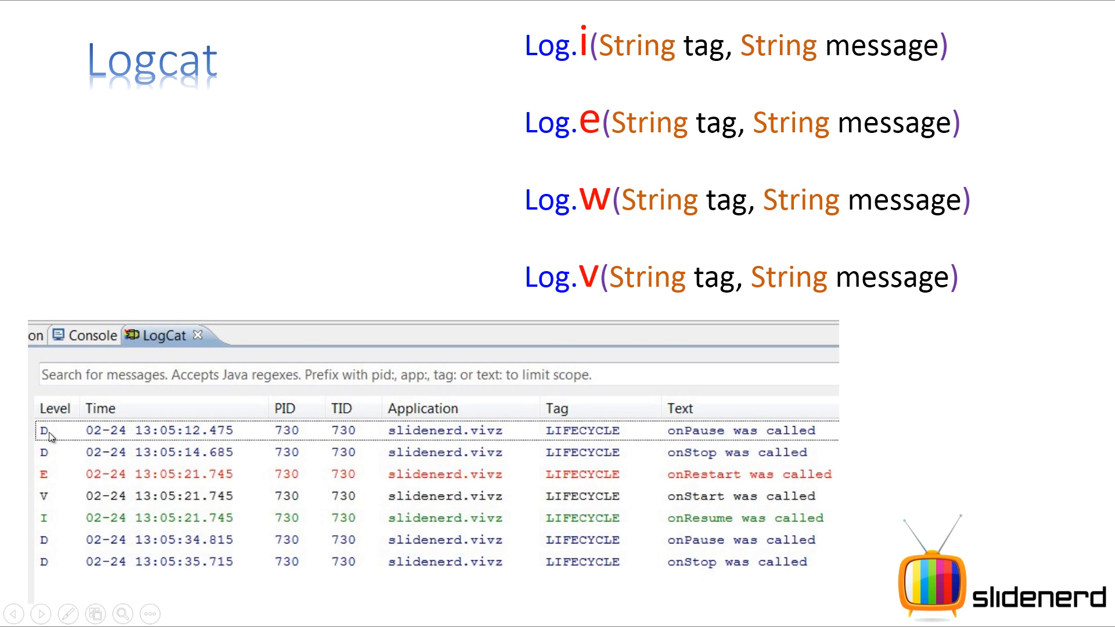
mouse_move(50, 439)
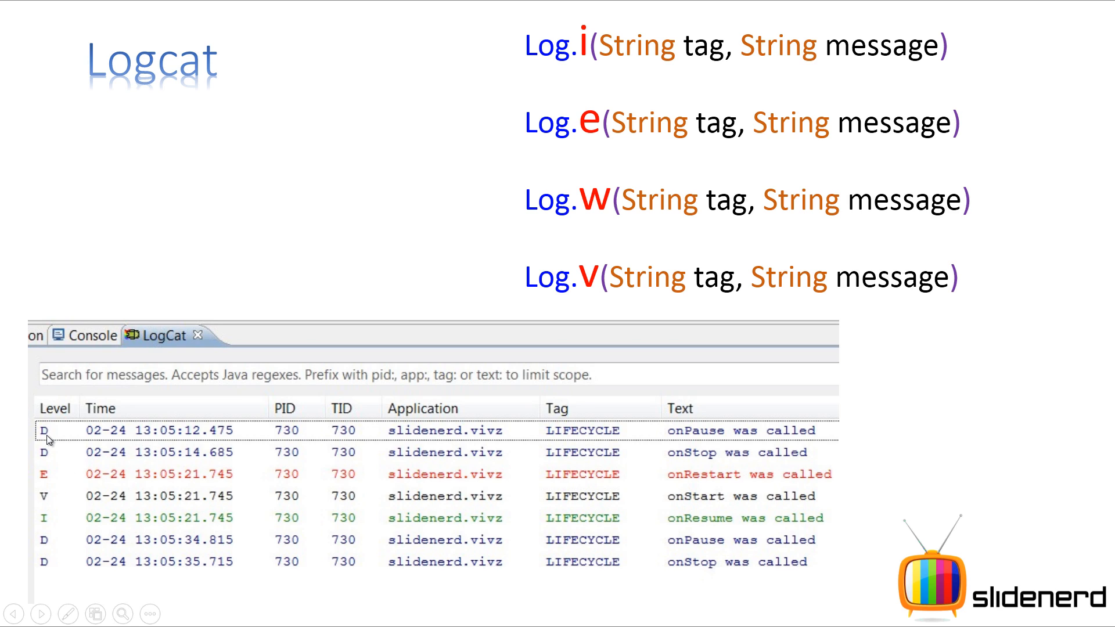
mouse_move(51, 507)
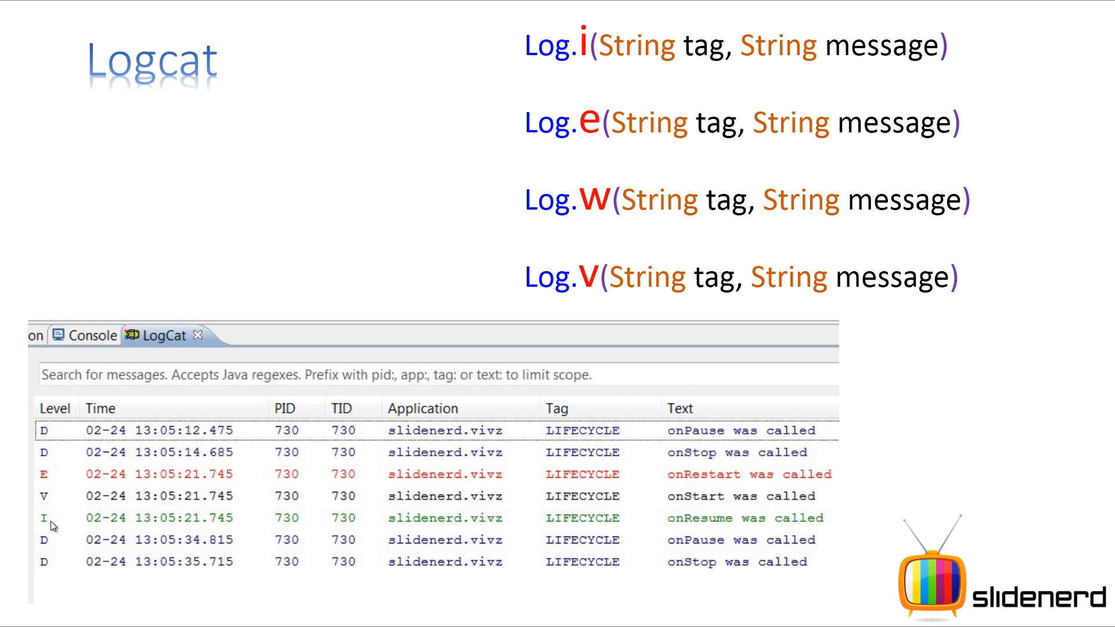
mouse_move(151, 491)
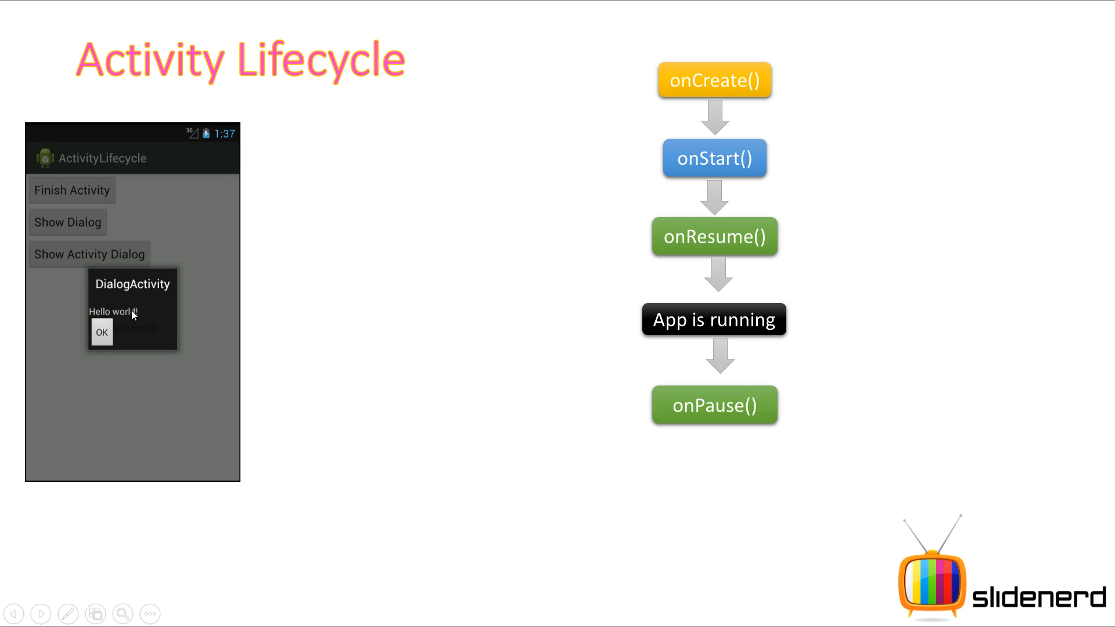
mouse_move(682, 400)
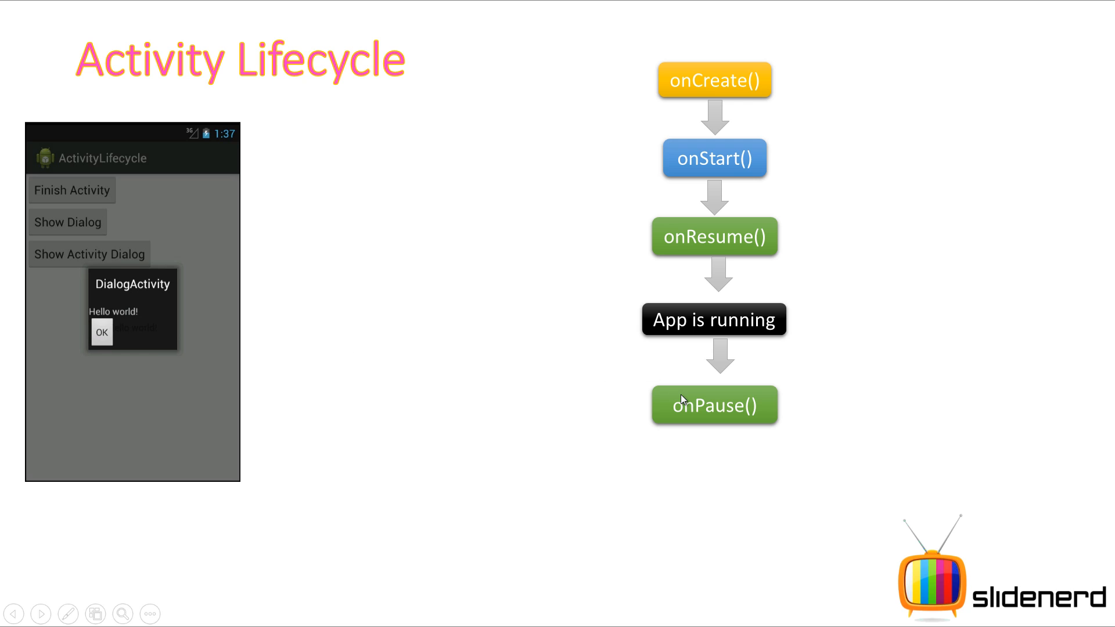
mouse_move(219, 403)
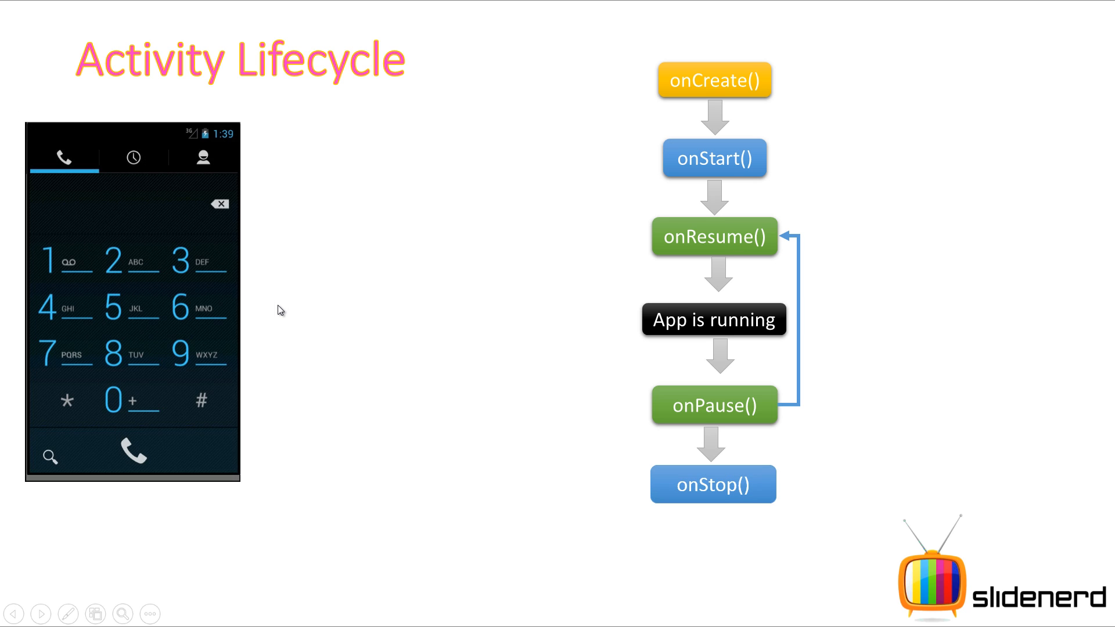
mouse_move(737, 461)
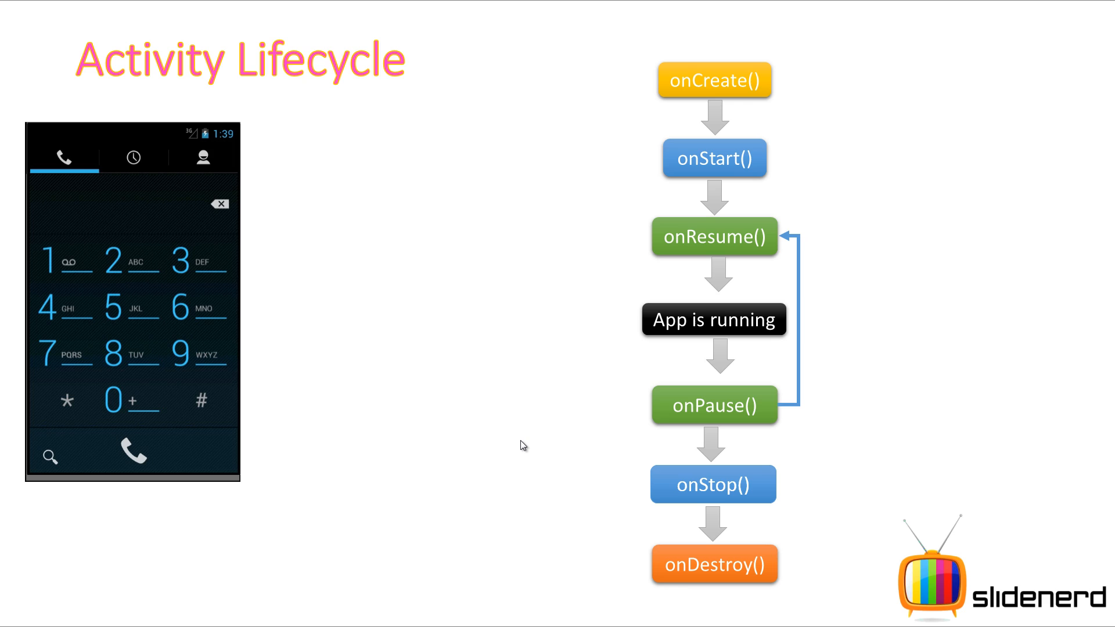
mouse_move(542, 459)
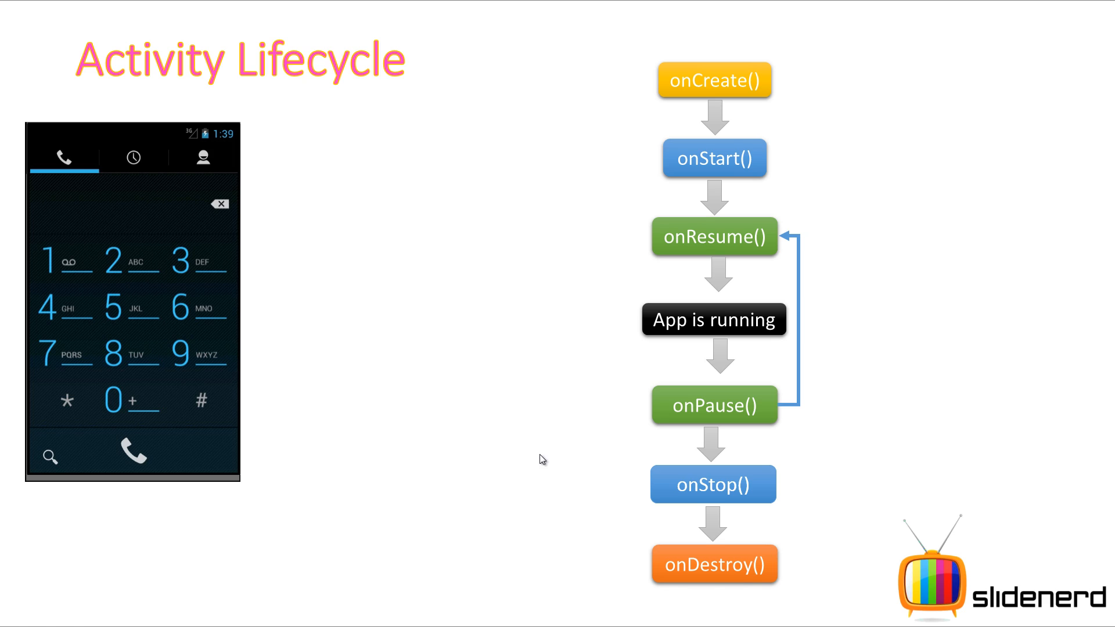
mouse_move(757, 575)
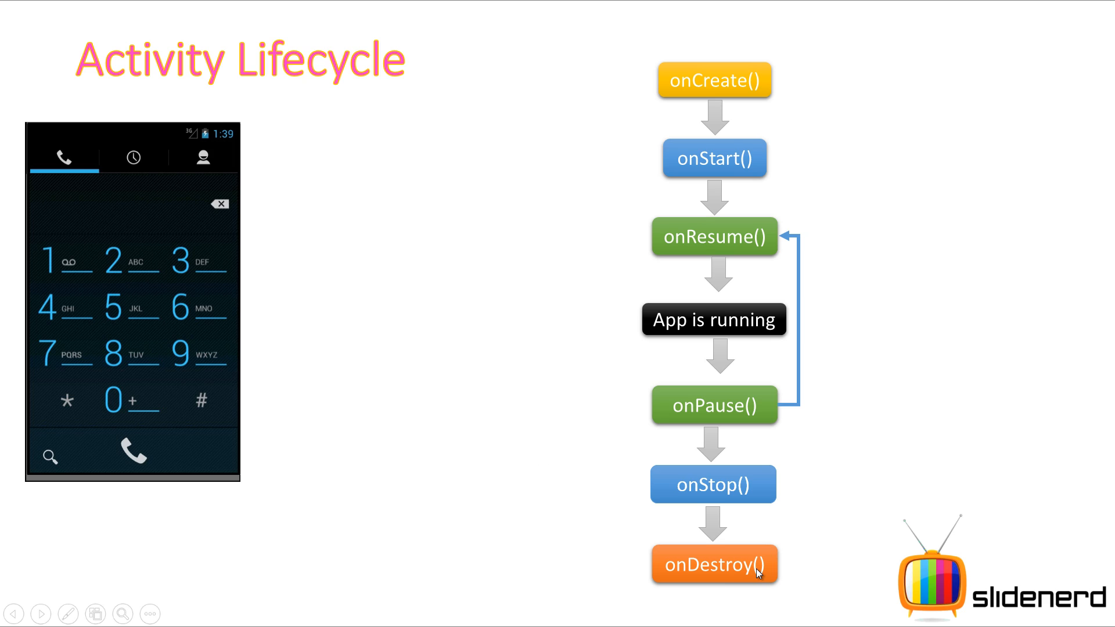